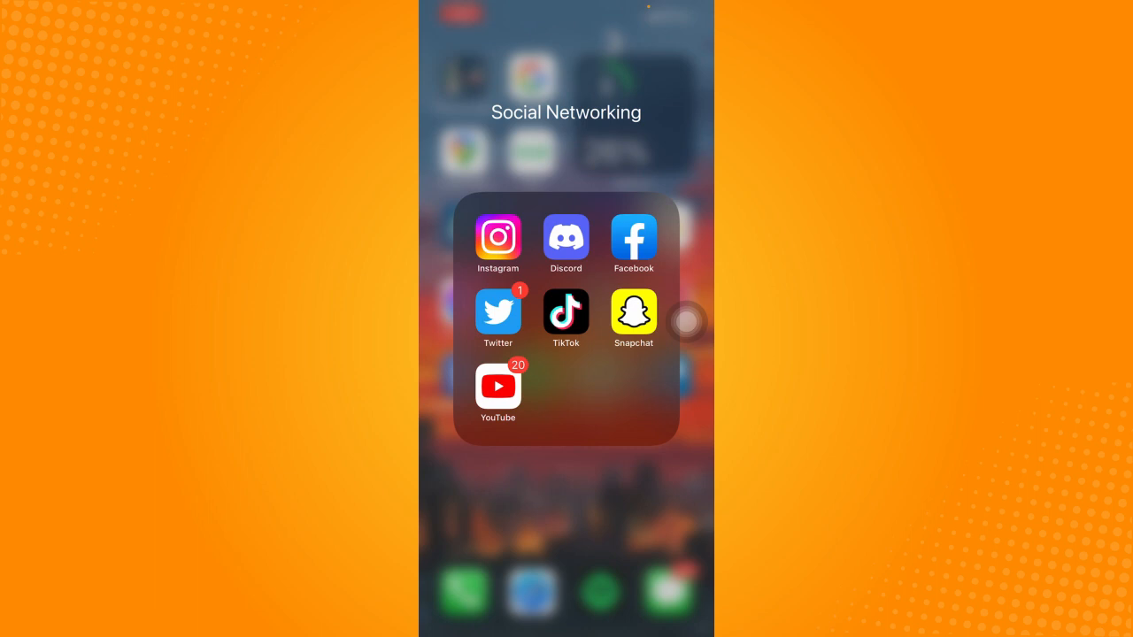
Launch Instagram from the Social Networking folder on the Home Screen.
click(497, 237)
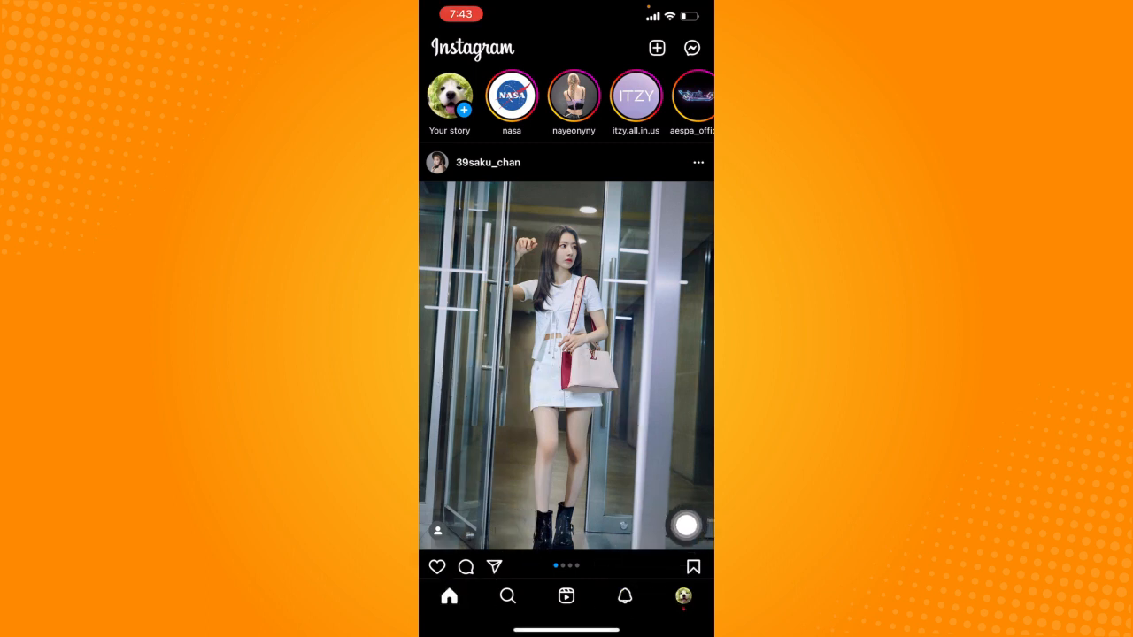
Go to your own profile and bring up the account options menu.
click(683, 595)
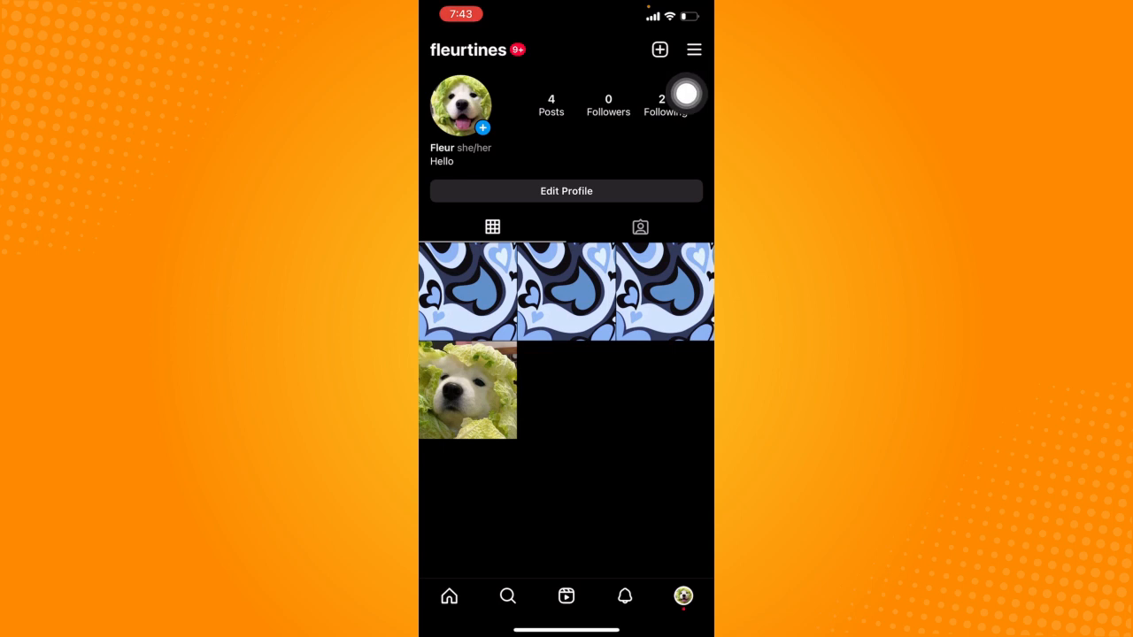
click(694, 50)
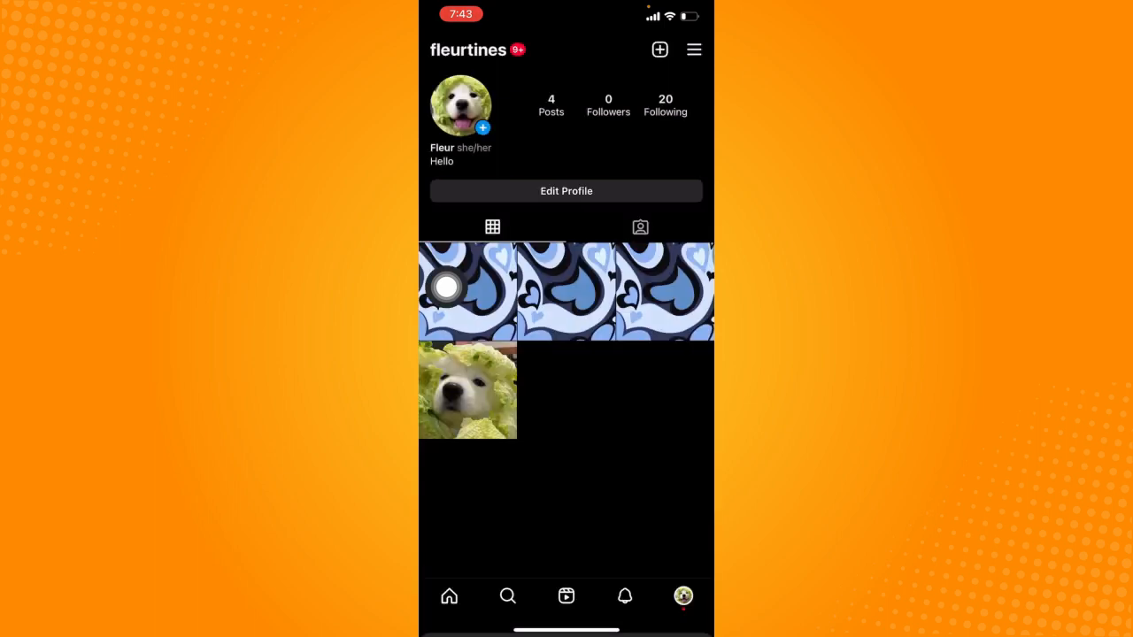
Navigate through Settings to the Recent Searches list showing two accounts.
click(693, 50)
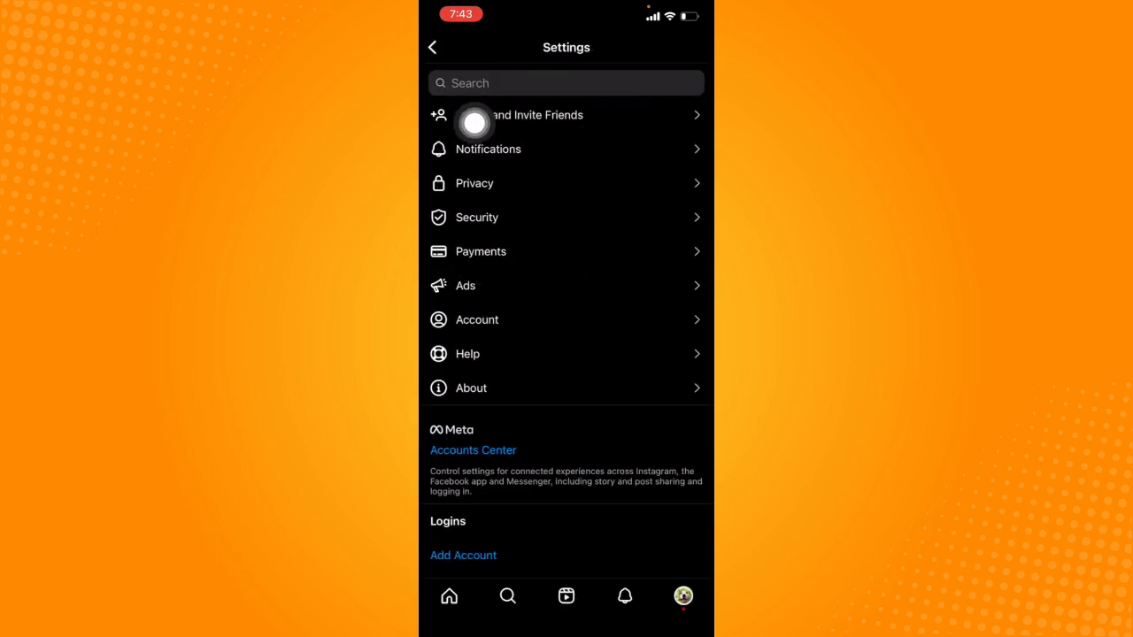
click(541, 83)
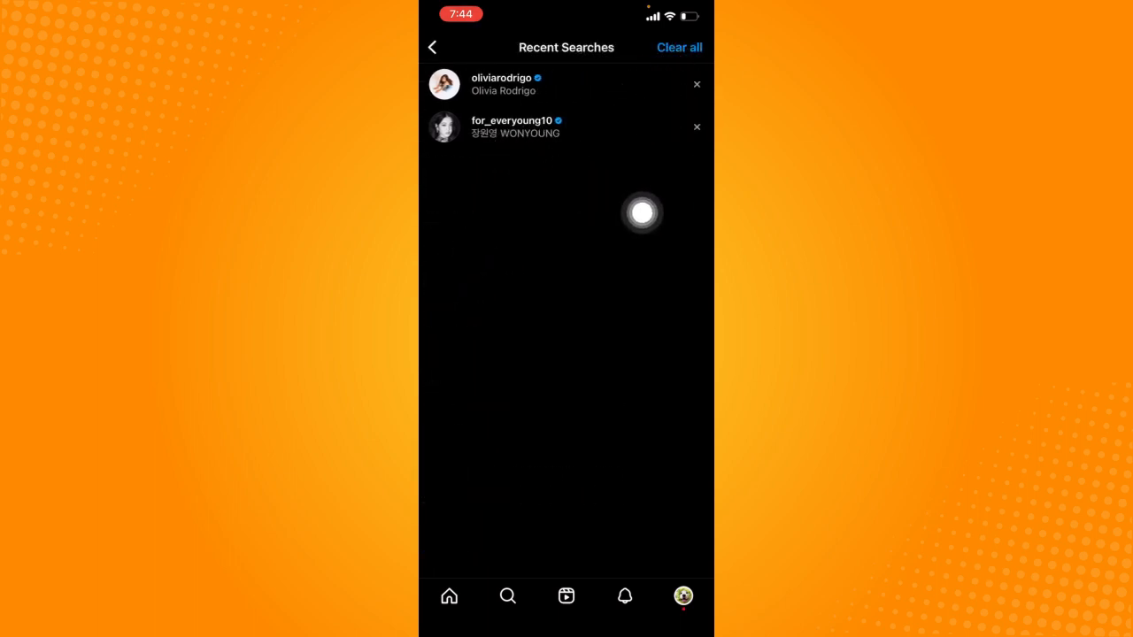
click(680, 46)
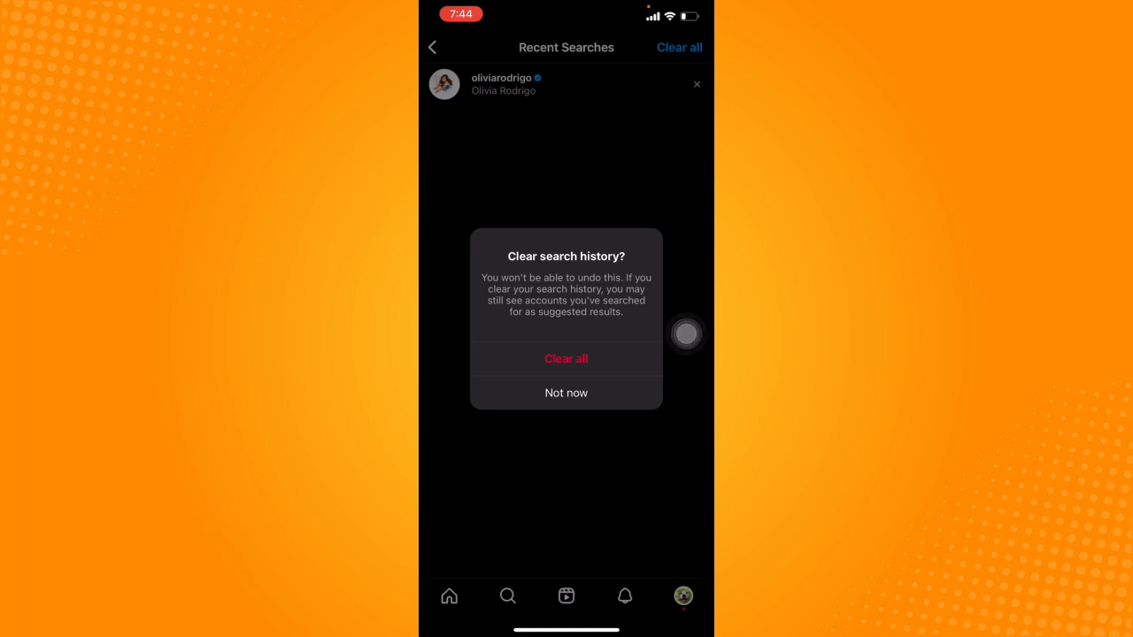
mouse_move(694, 393)
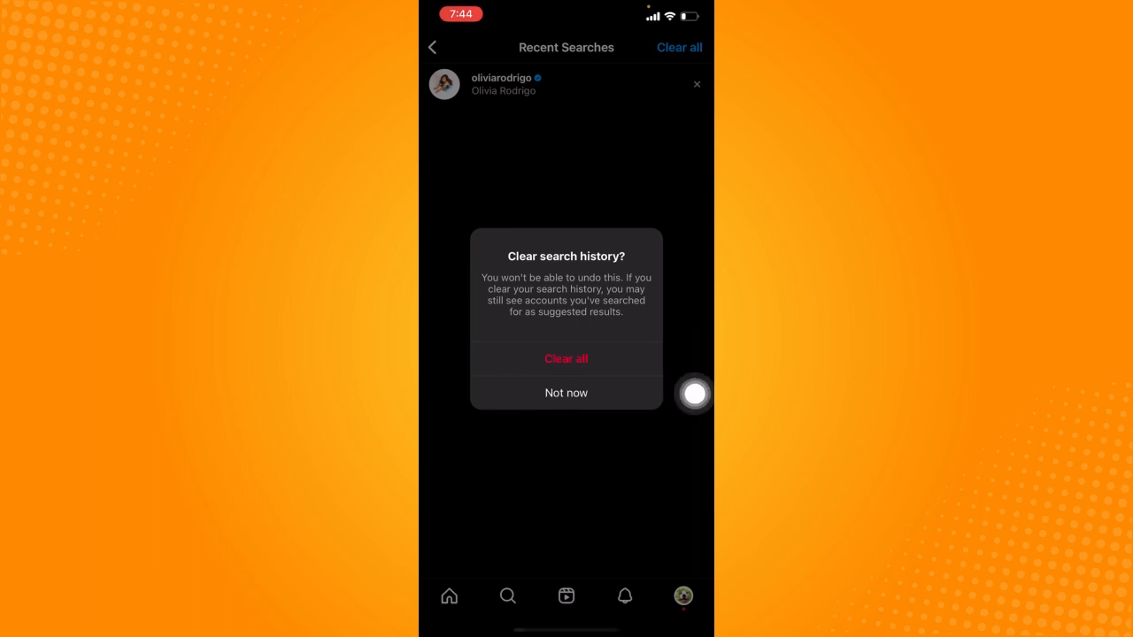